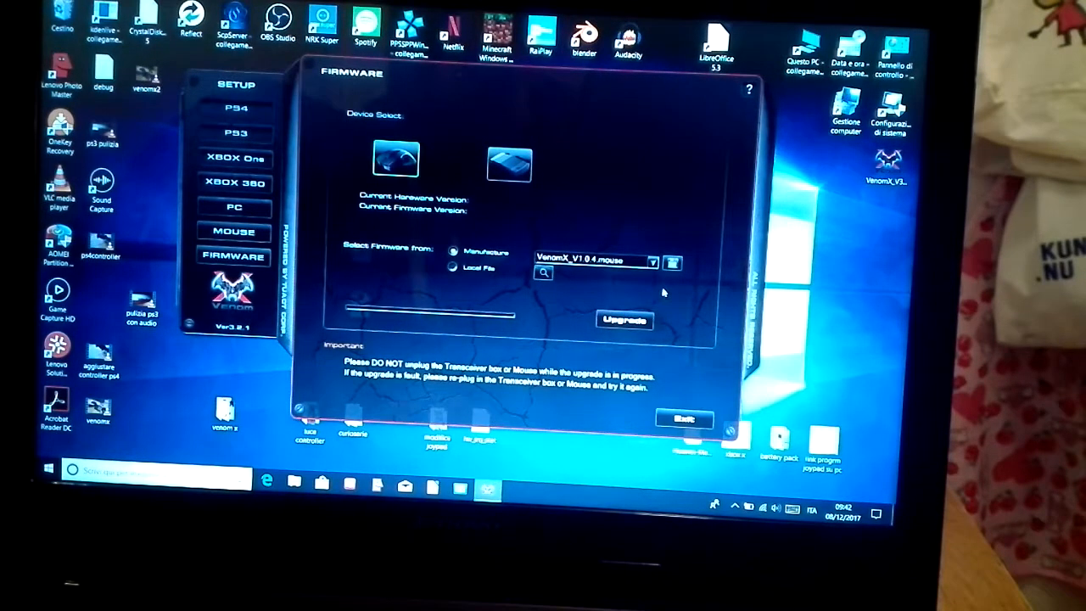
Select manufacturer firmware VenomX V1.8.4 for the mouse from the version list, ready to upgrade.
click(652, 258)
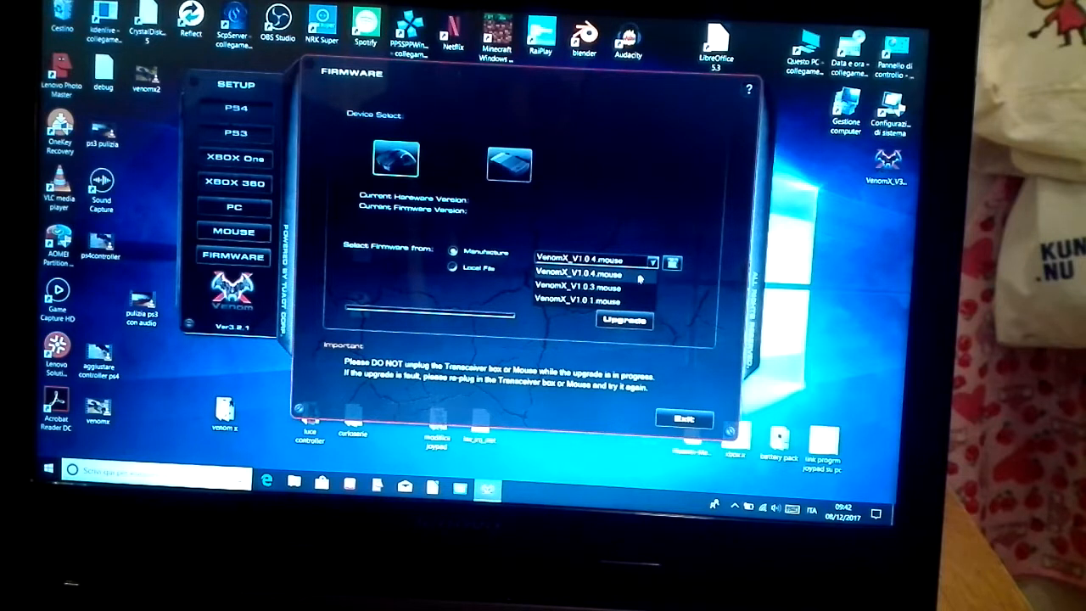
mouse_move(682, 292)
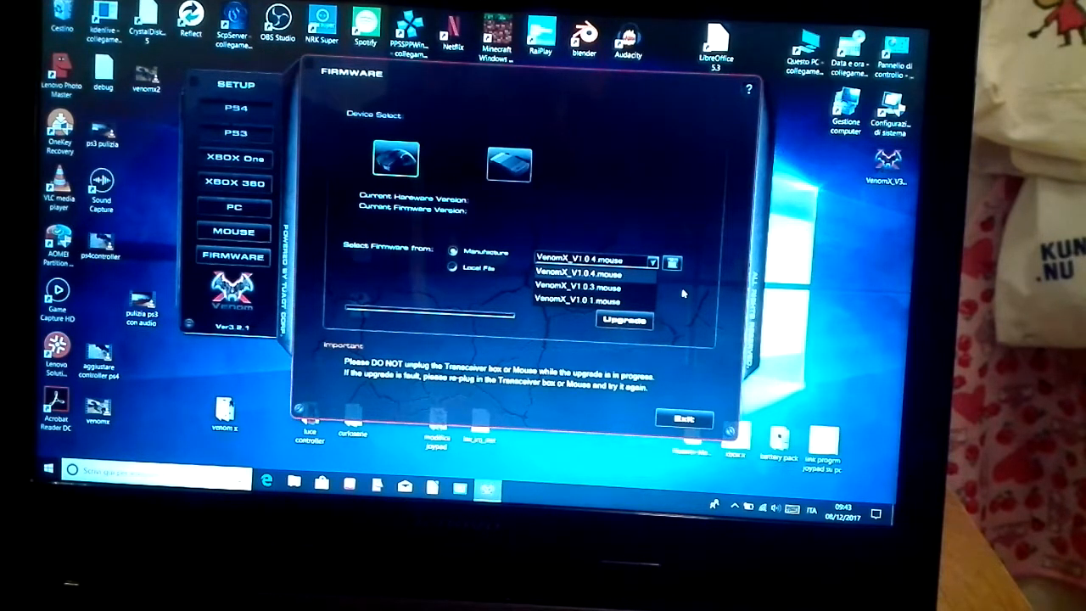
click(594, 271)
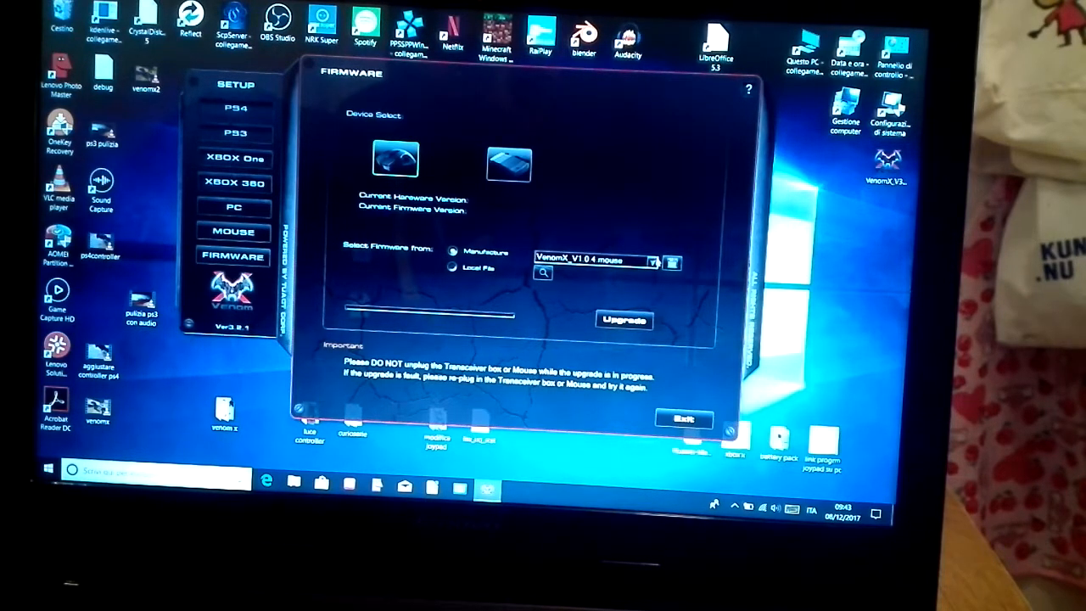
click(658, 261)
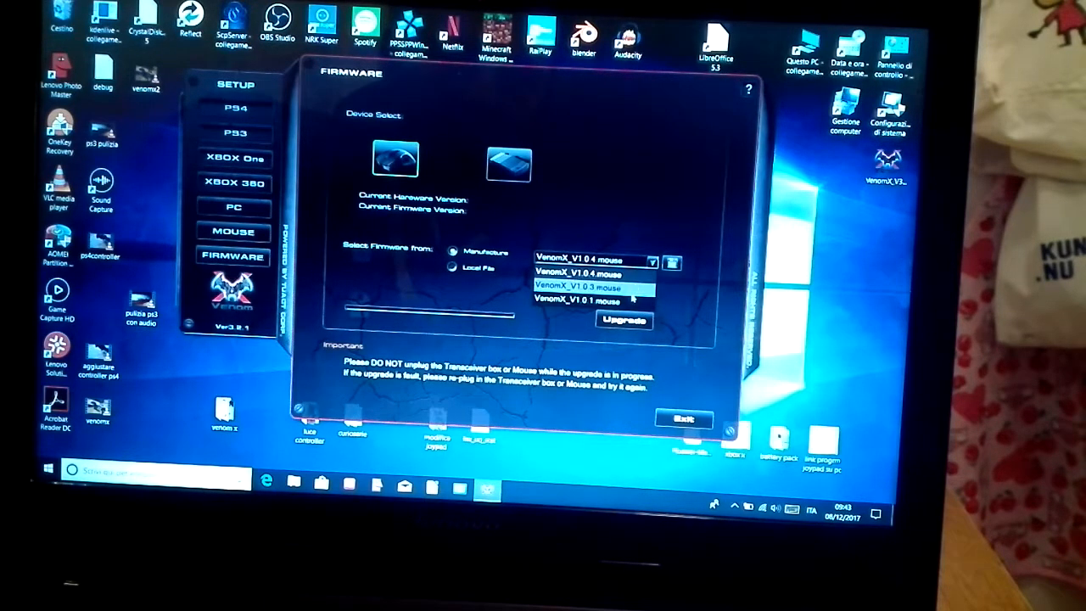
click(589, 300)
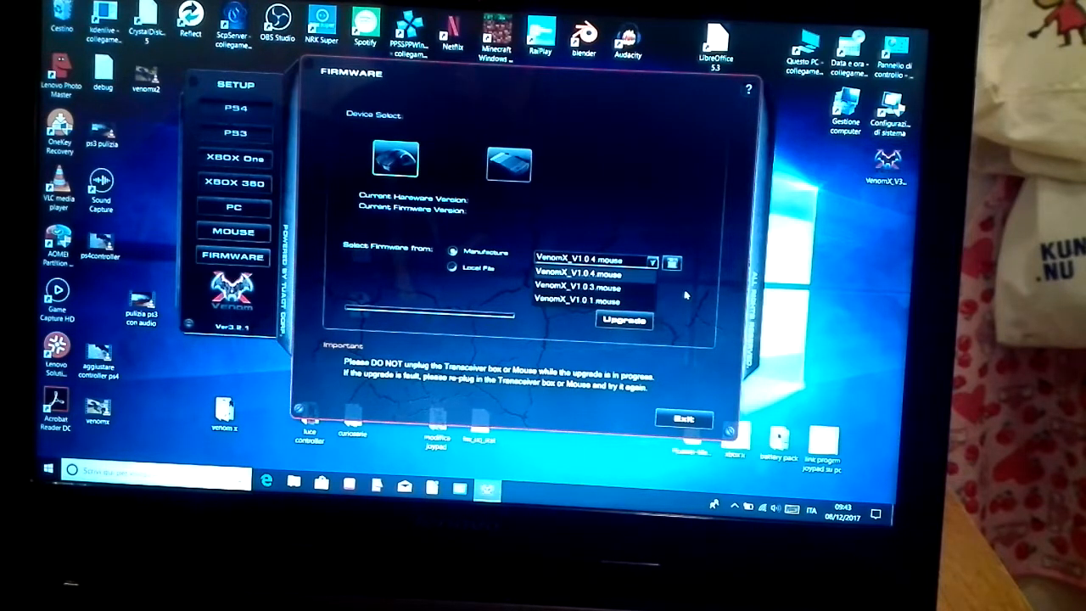
click(590, 271)
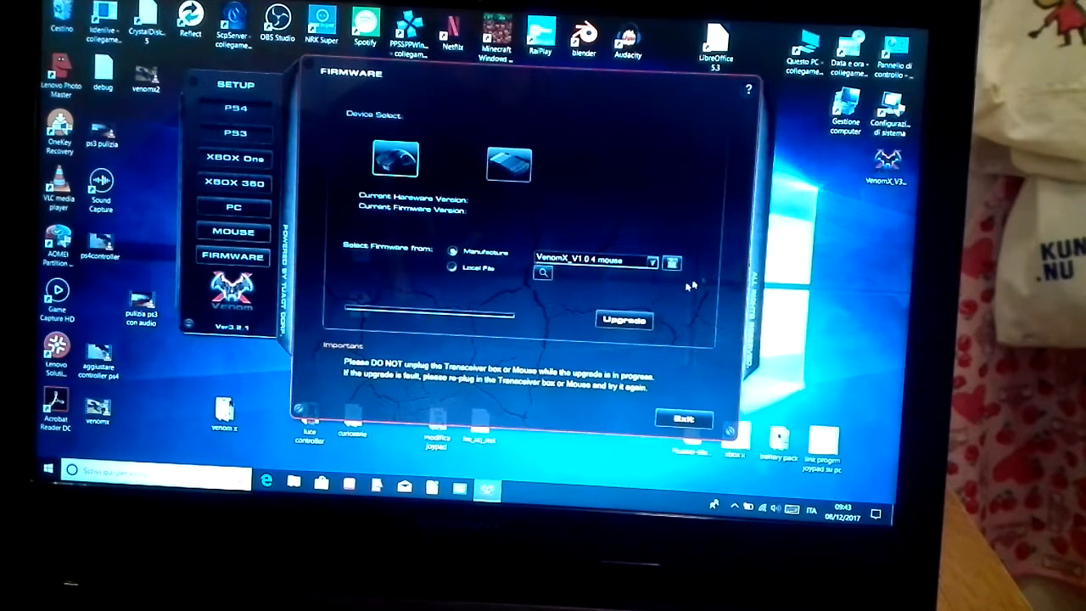
mouse_move(712, 302)
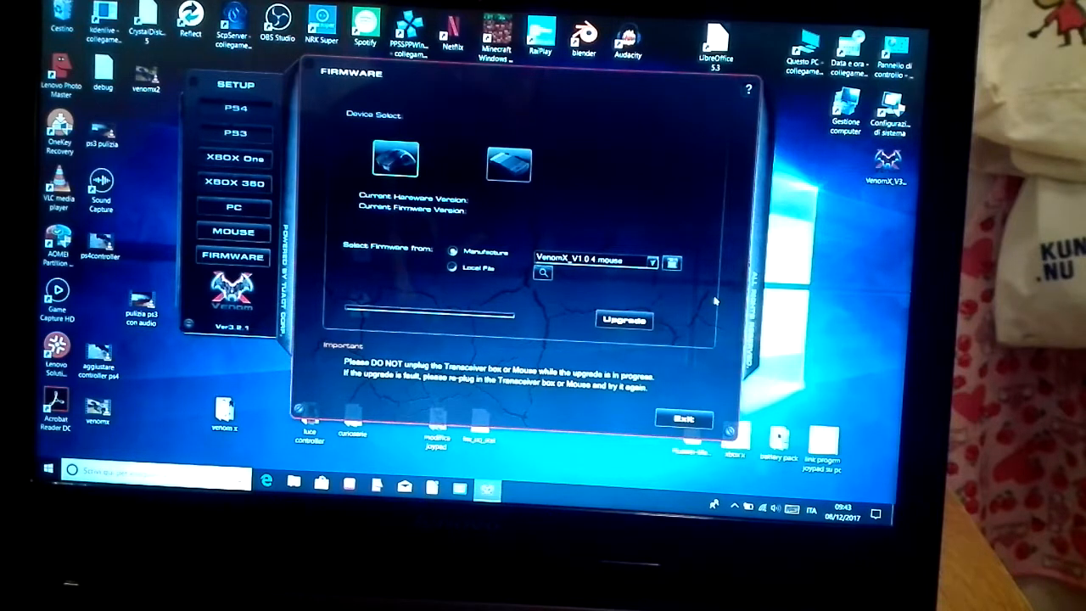